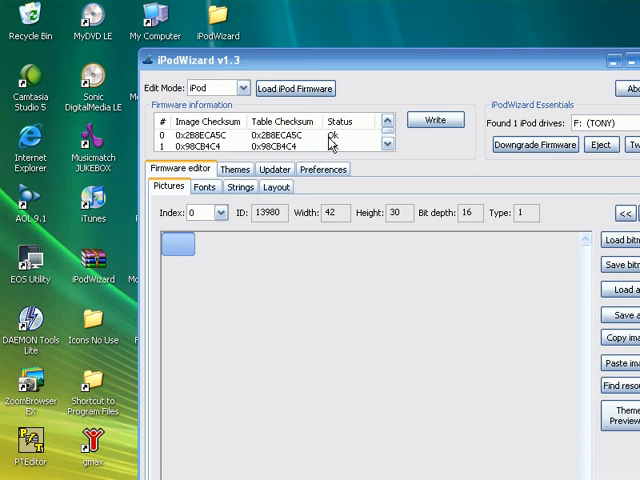
{"action": "mouse_move", "coordinate": [228, 68]}
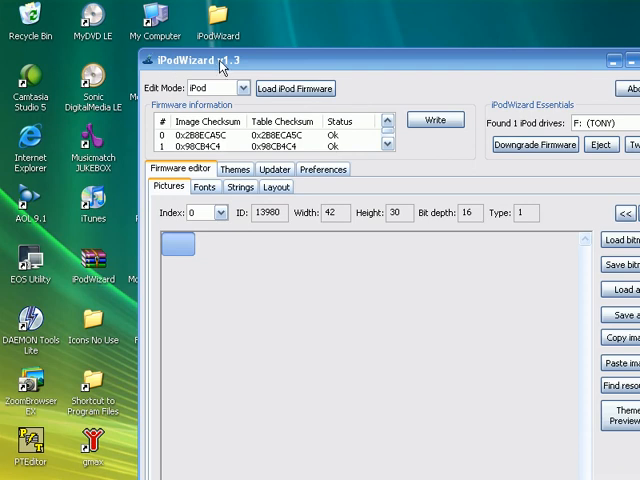
{"action": "mouse_move", "coordinate": [224, 65]}
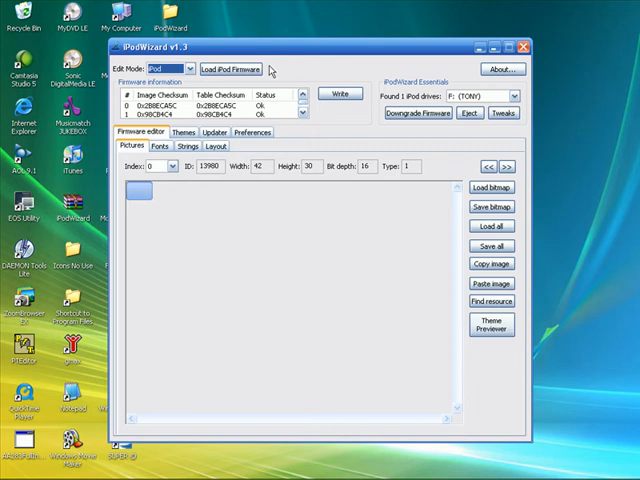
{"action": "mouse_move", "coordinate": [304, 192]}
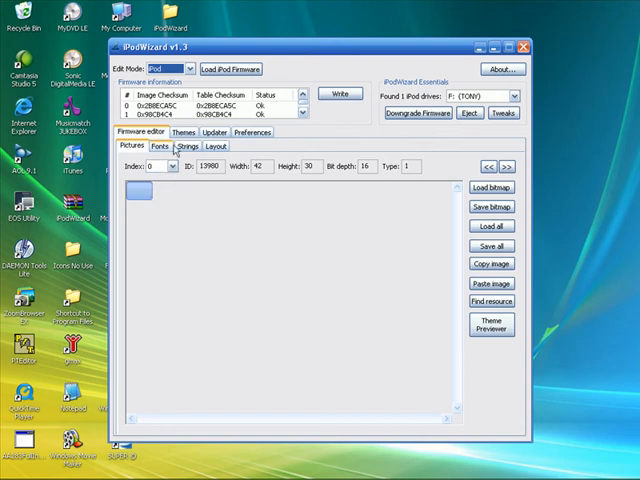
Step: Show the Podium Sans font and its glyph table on the Fonts tab
{"action": "left_click", "coordinate": [162, 147]}
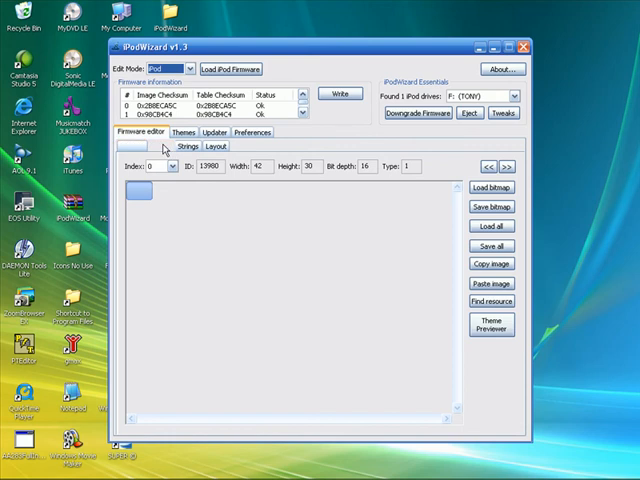
{"action": "left_click", "coordinate": [161, 147]}
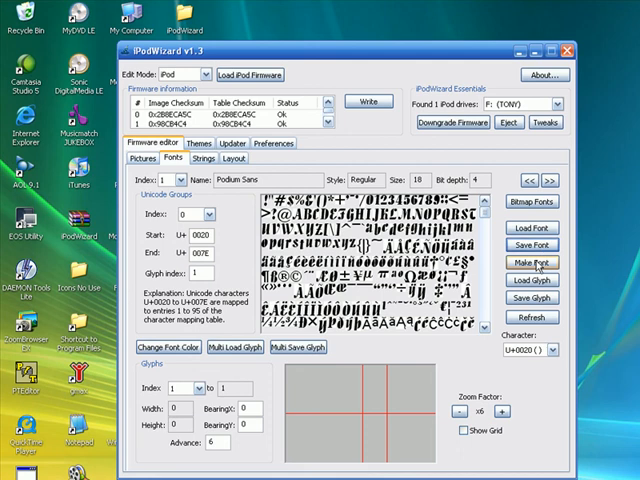
{"action": "mouse_move", "coordinate": [536, 264]}
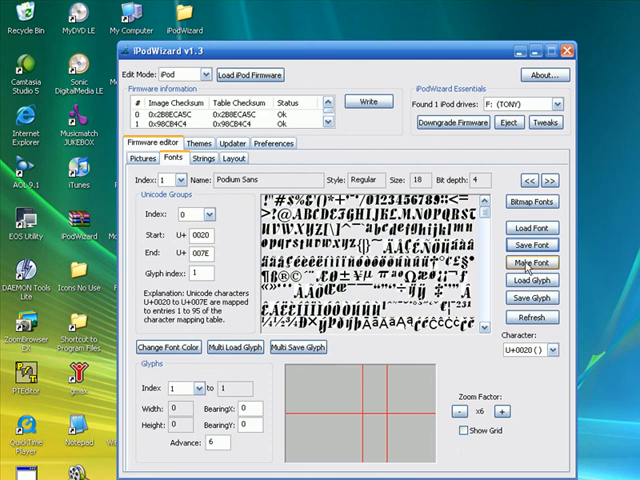
Step: Open Make Font and pick Arial Black from the font list
{"action": "left_click", "coordinate": [531, 262]}
{"action": "type", "text": "a"}
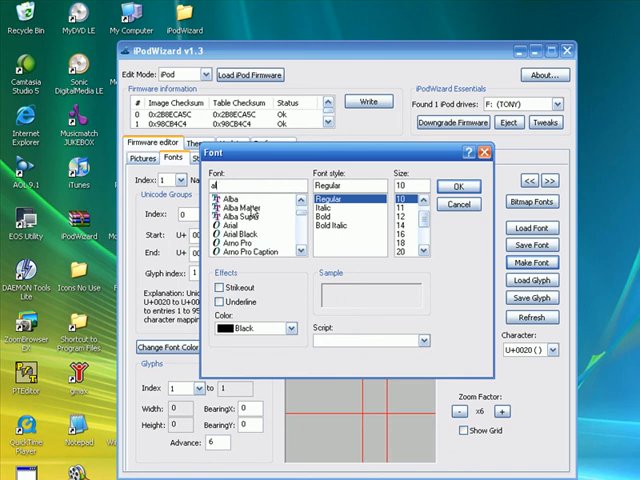
{"action": "left_click", "coordinate": [248, 238]}
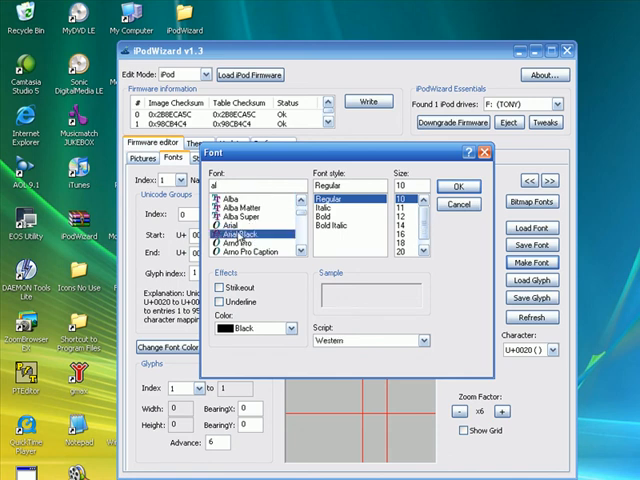